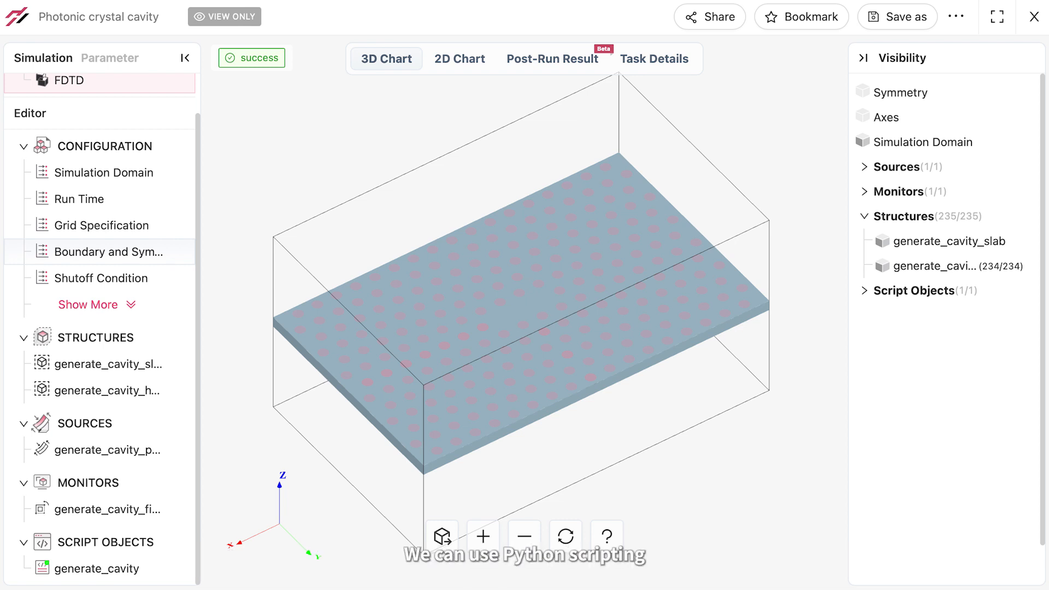
Show the Python code of the generate_cavity script object under Script Objects
left_click(107, 568)
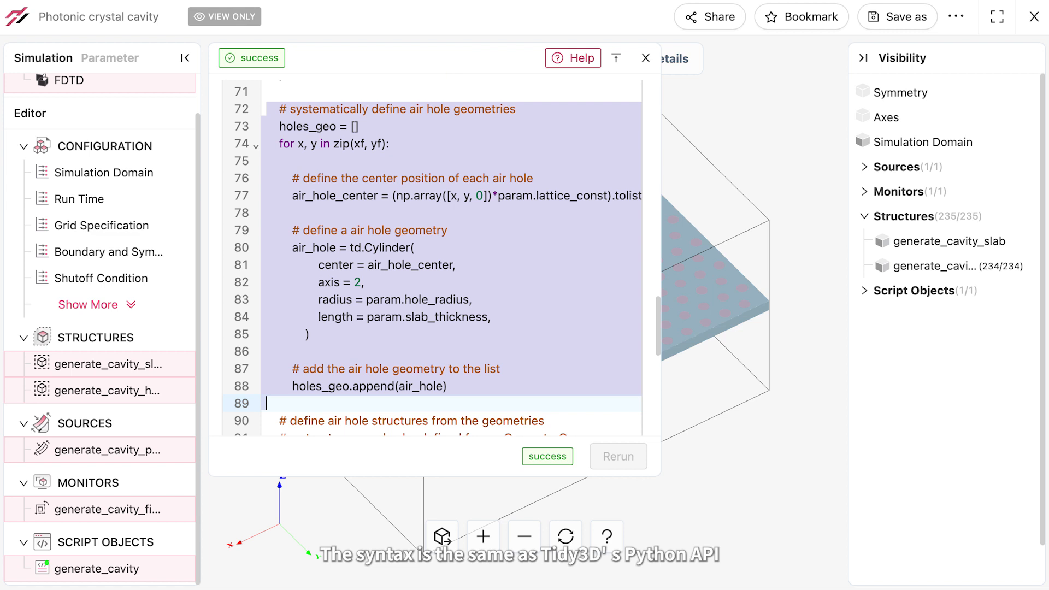
Review the script, confirm solver duration in Task Details, then view the field-time monitor's E-field map in Post-Run Result
scroll("down", 3)
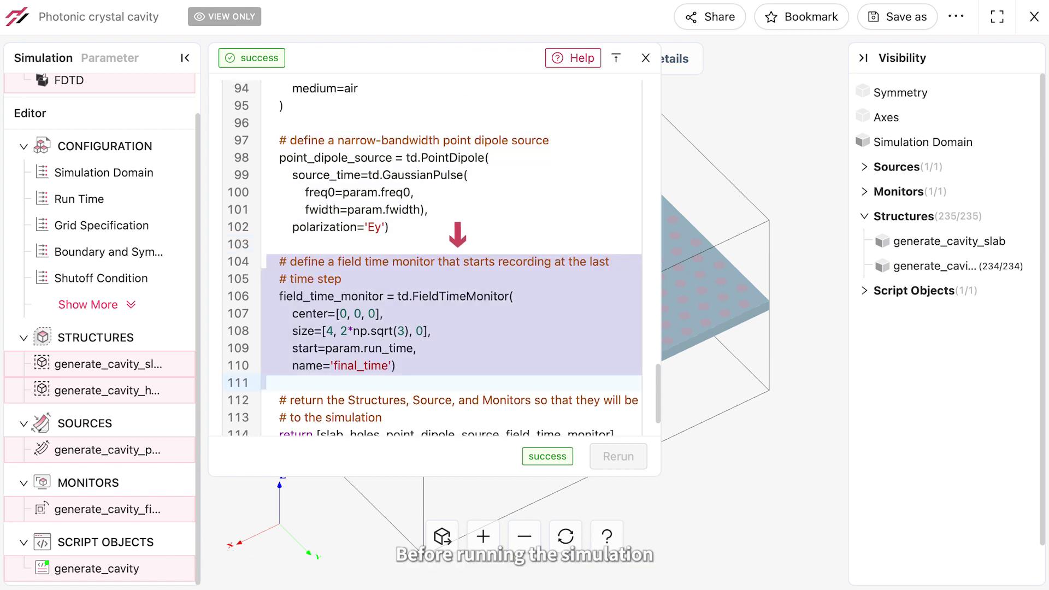
scroll("down", 3)
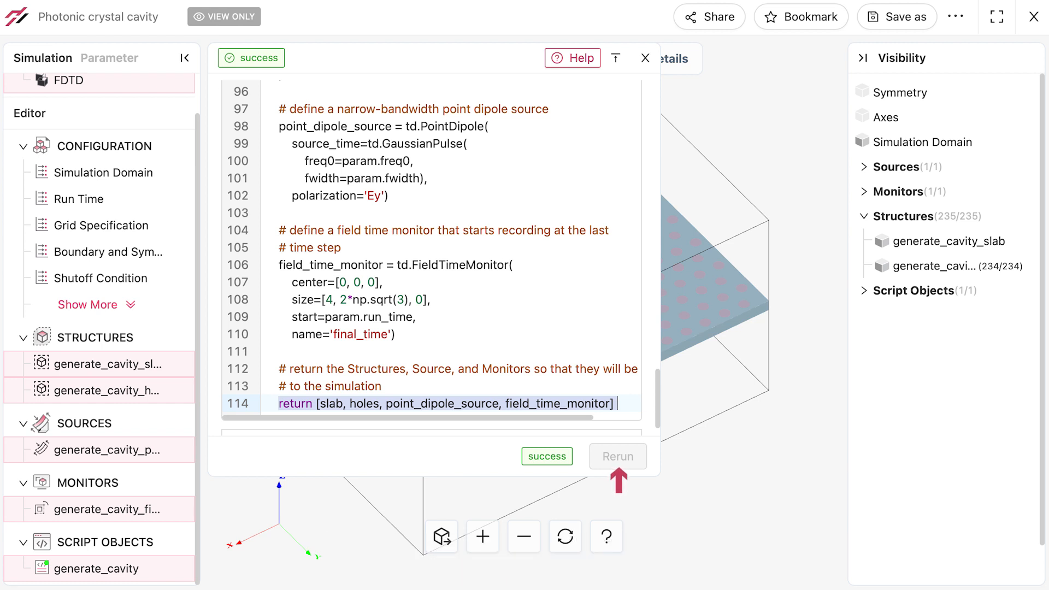
left_click(653, 59)
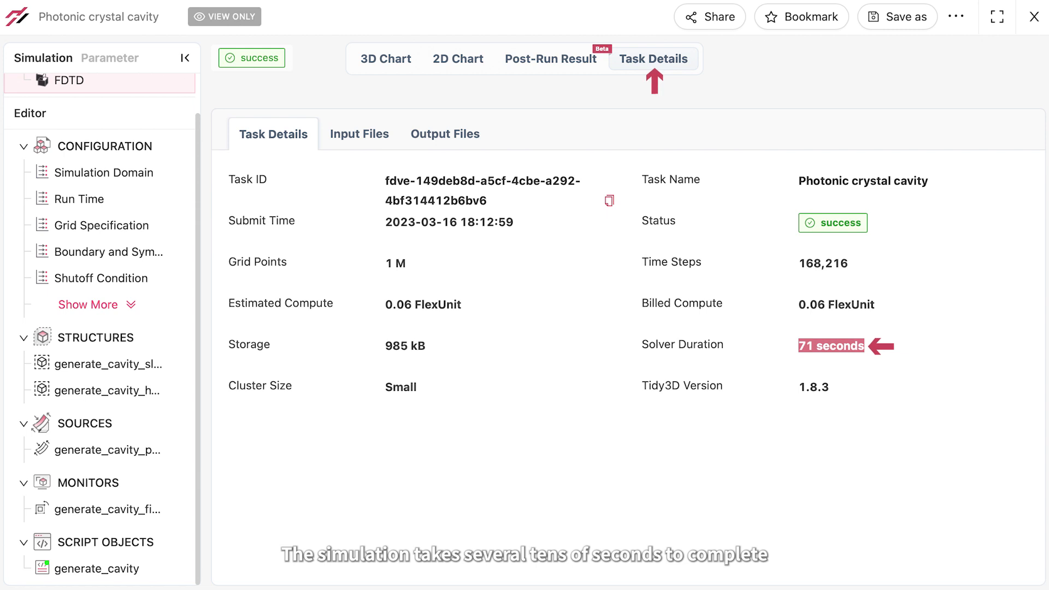
left_click(550, 58)
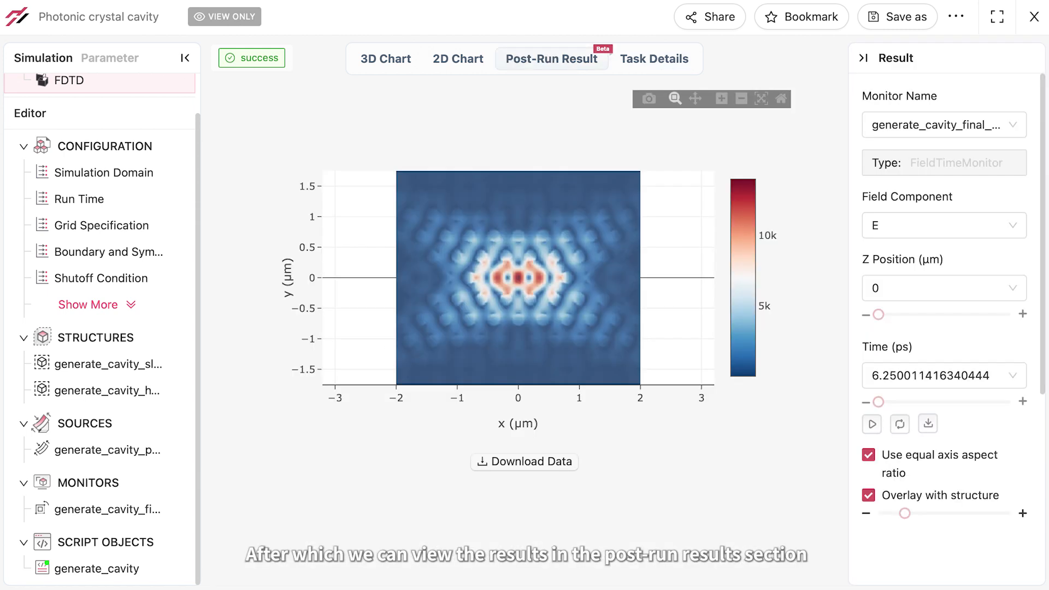